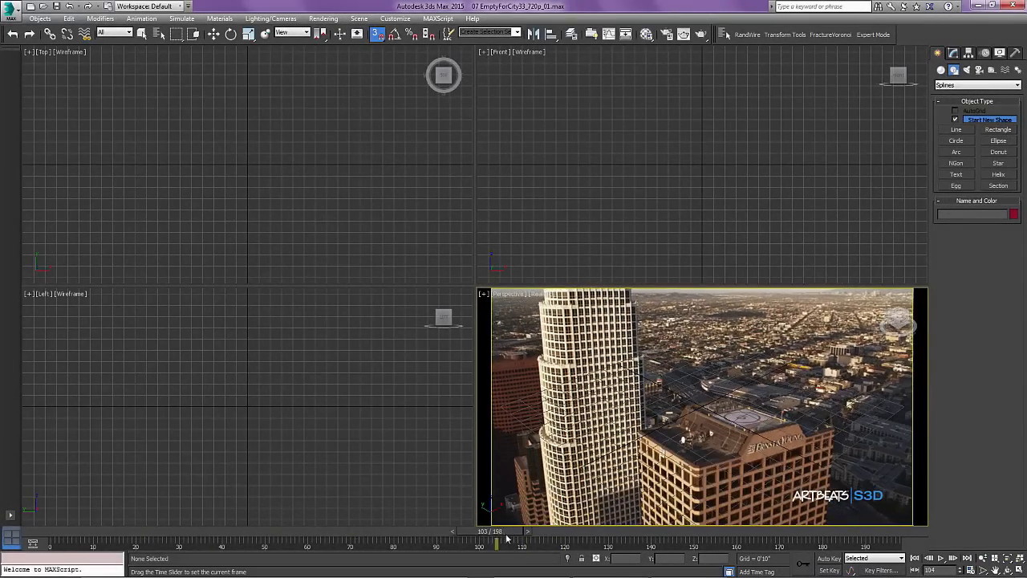
Step: Scrub through the tracked city footage to preview the track points
drag(508, 545, 324, 544)
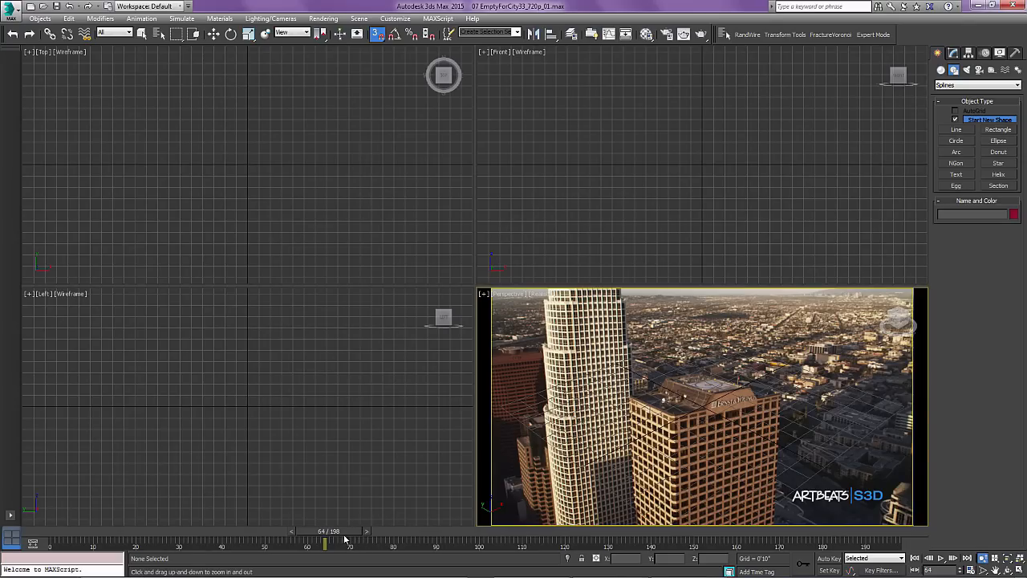
drag(324, 538, 618, 537)
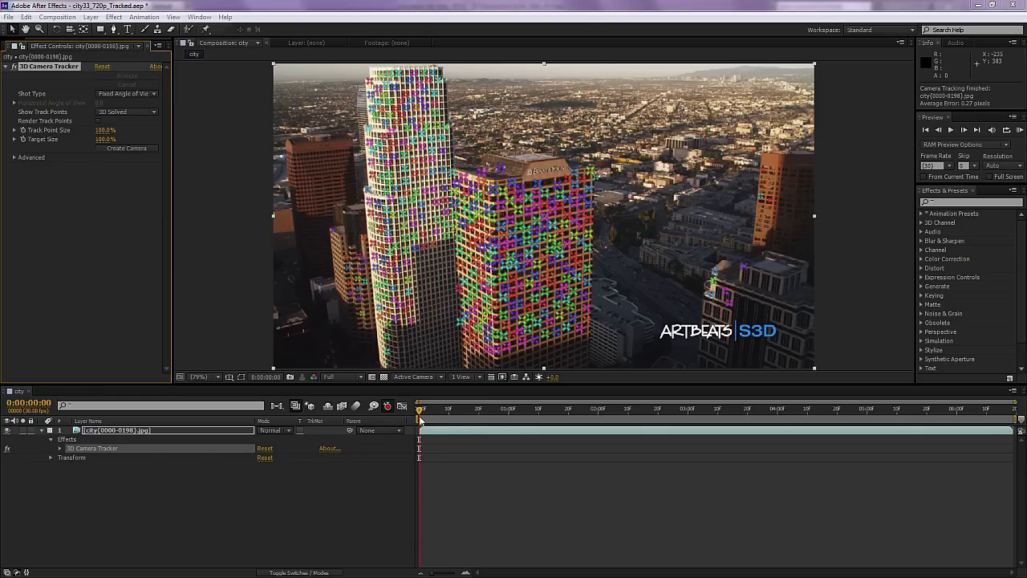
click(671, 409)
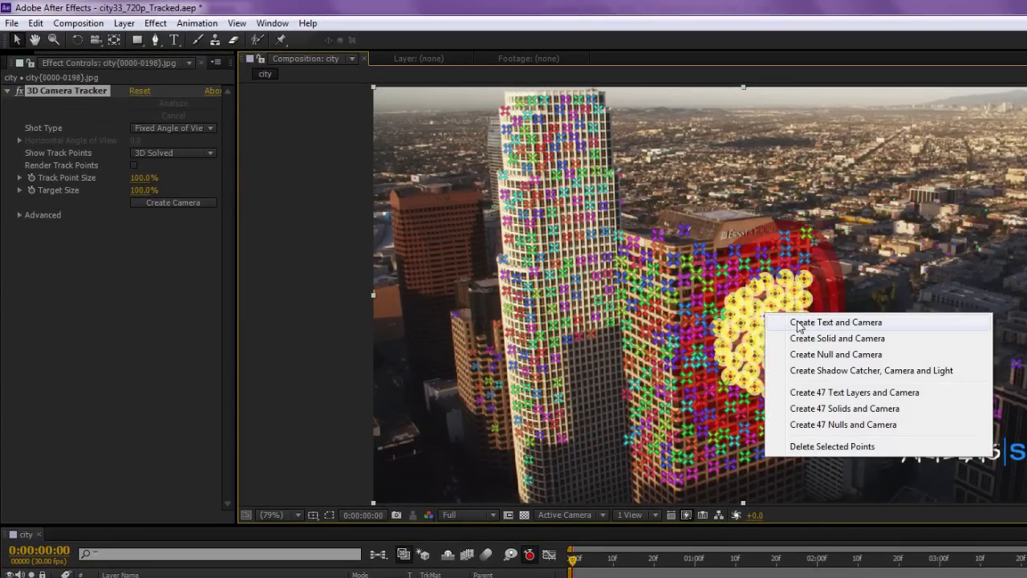
mouse_move(813, 361)
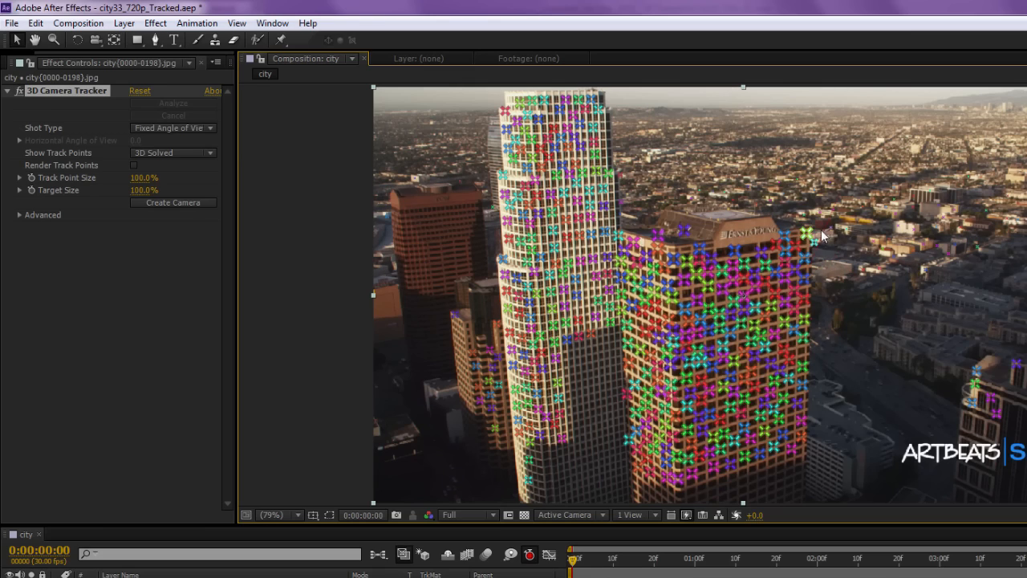
click(803, 235)
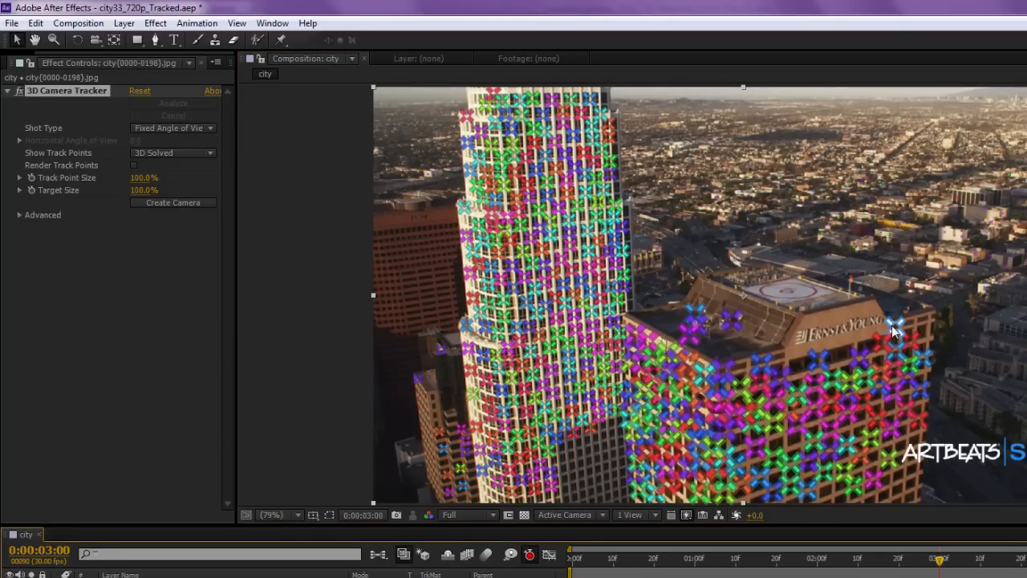
Step: Create a null and camera from a track point on the right-hand building
right_click(893, 327)
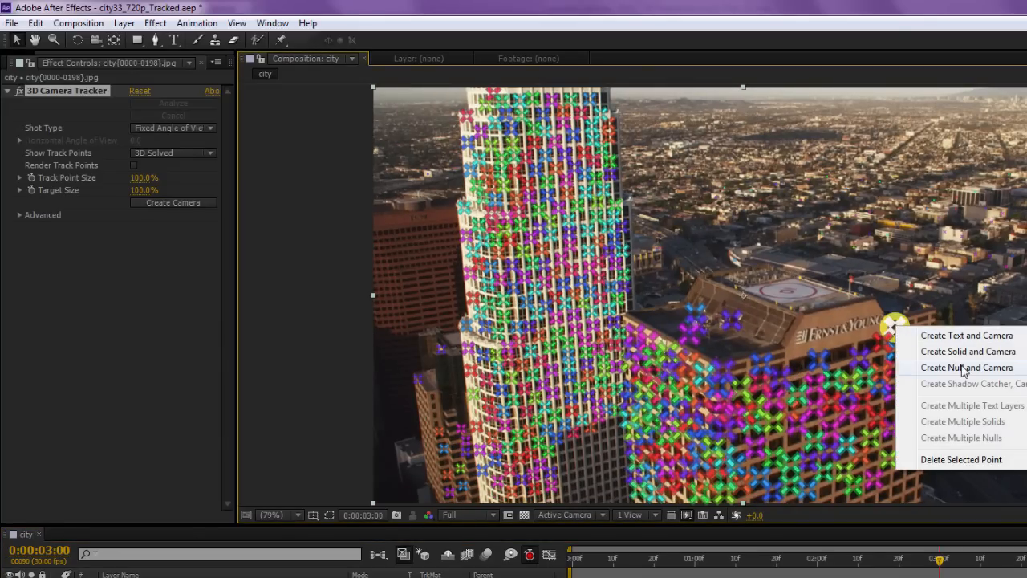
click(967, 368)
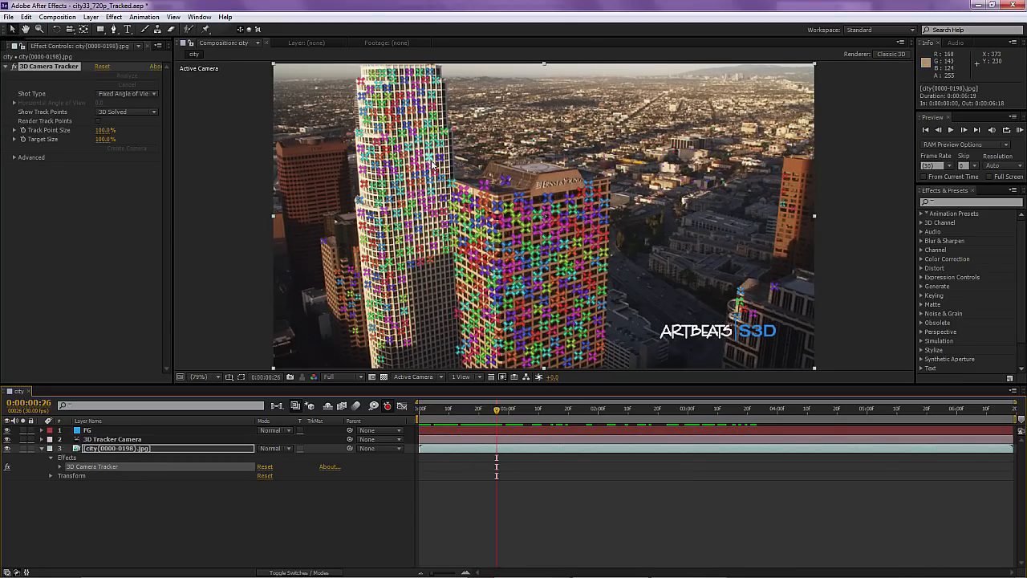
Step: Create a second null from a track point on the tall tower
right_click(433, 164)
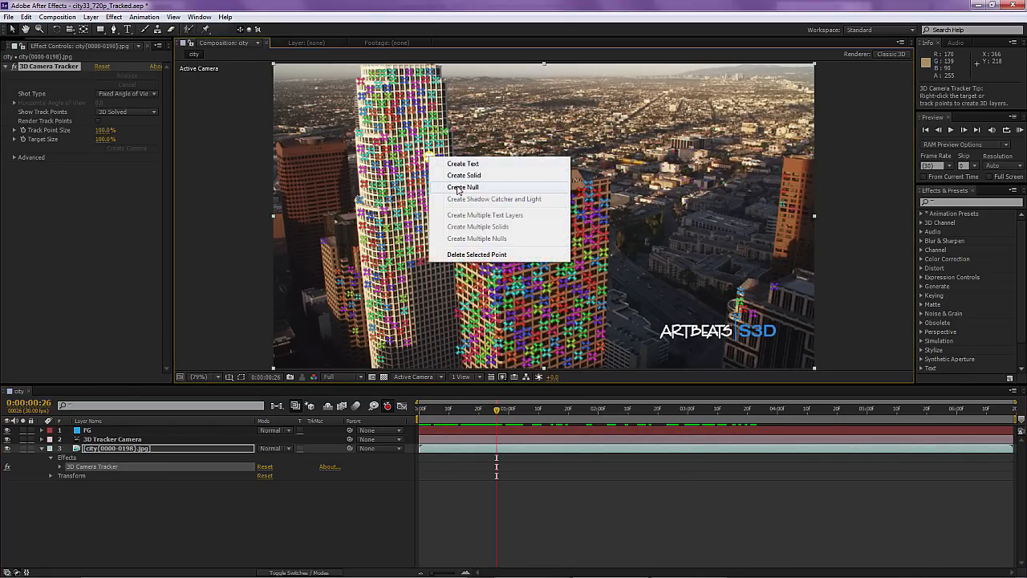
click(462, 186)
text(BG)
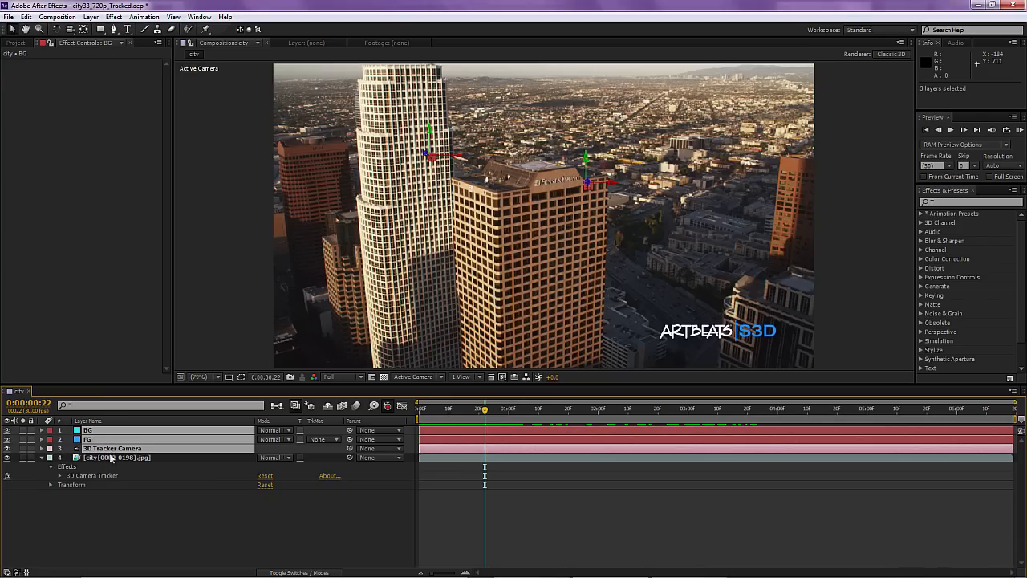
Step: Select the tracker camera and both null layers and bring up the File menu export commands
click(10, 16)
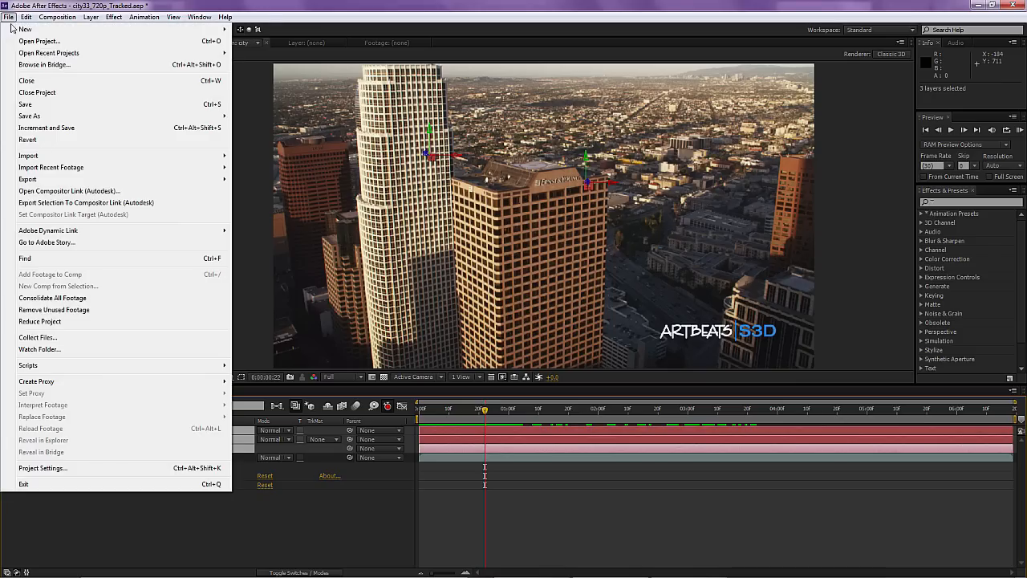
mouse_move(61, 202)
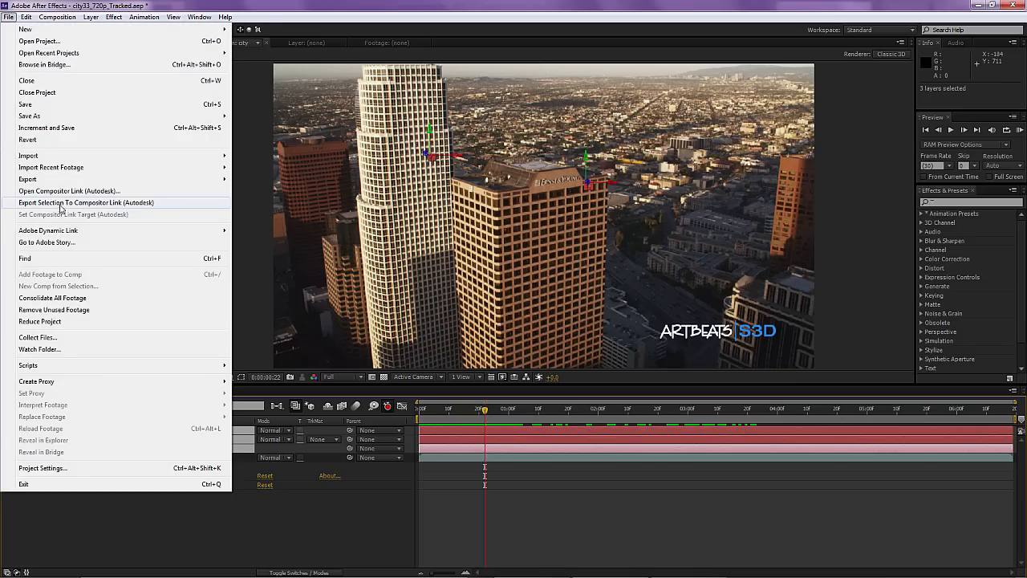
mouse_move(77, 207)
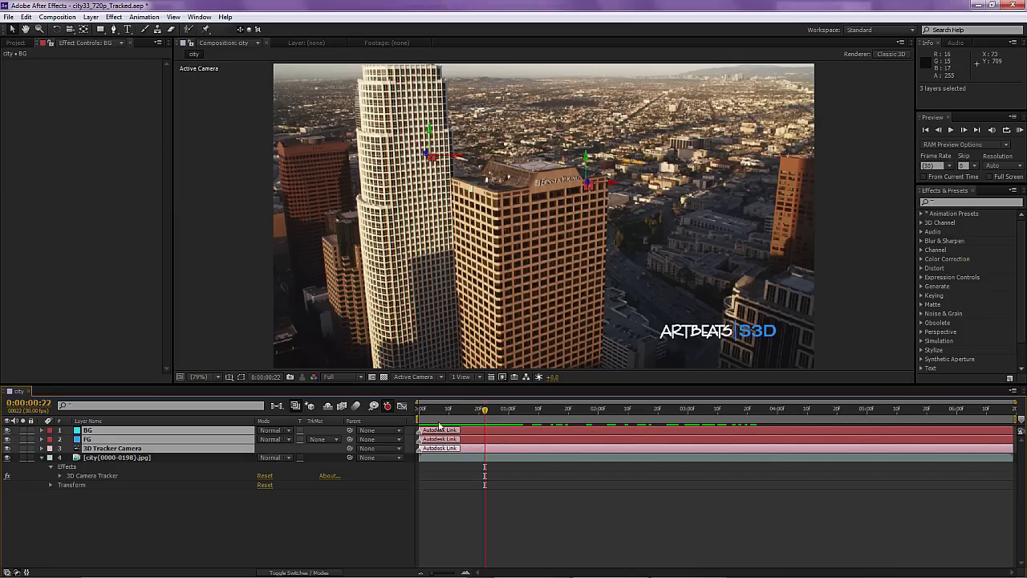
mouse_move(427, 459)
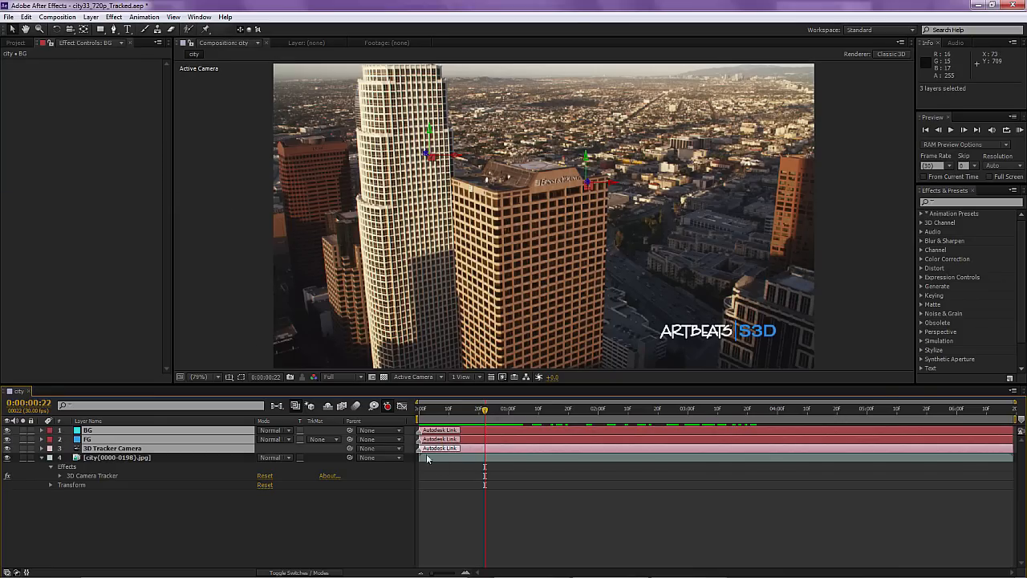
click(10, 16)
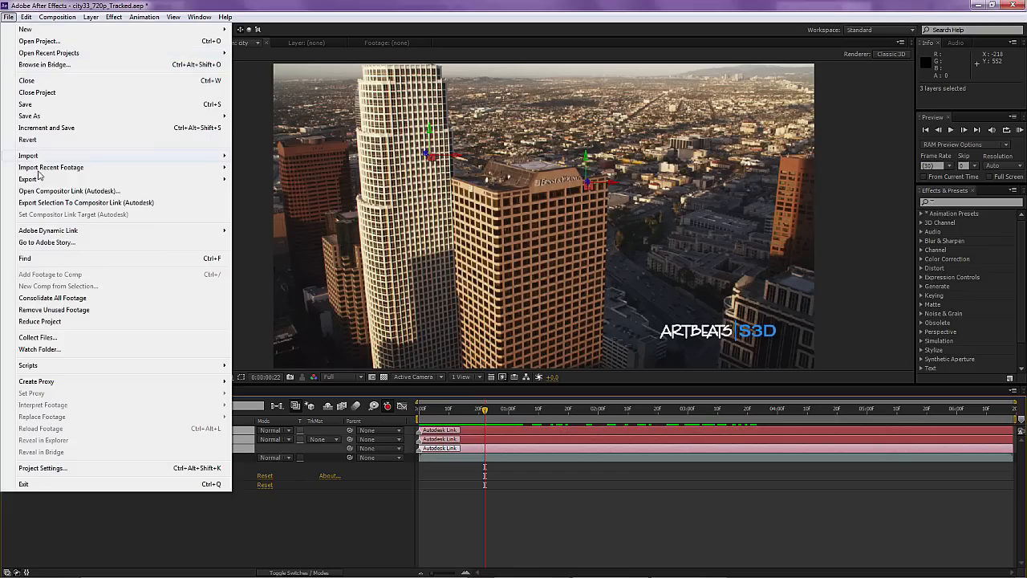
Step: Export the selection as a Compositor Link file named TRACKED in the All footage to track folder
click(86, 202)
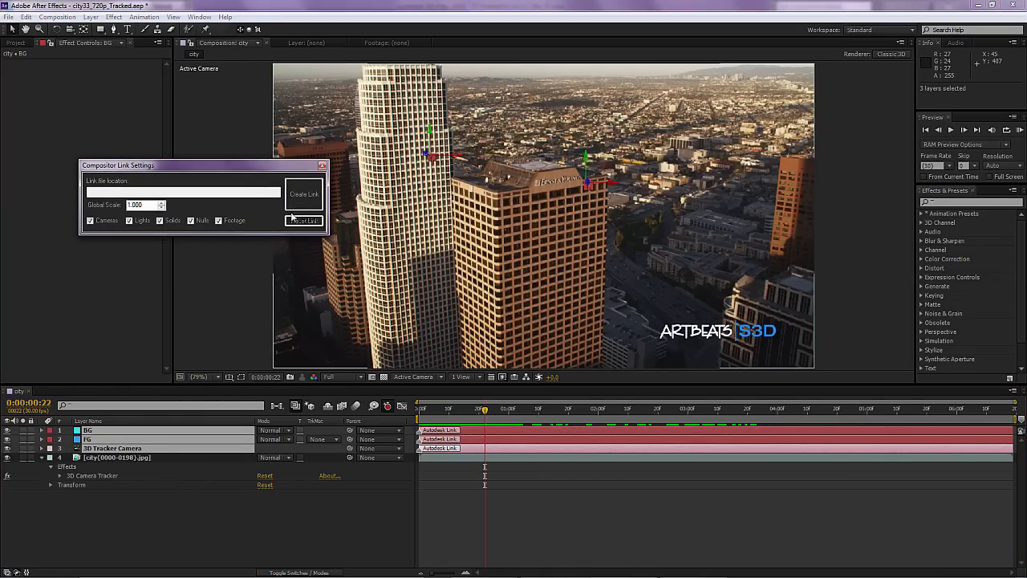
click(303, 192)
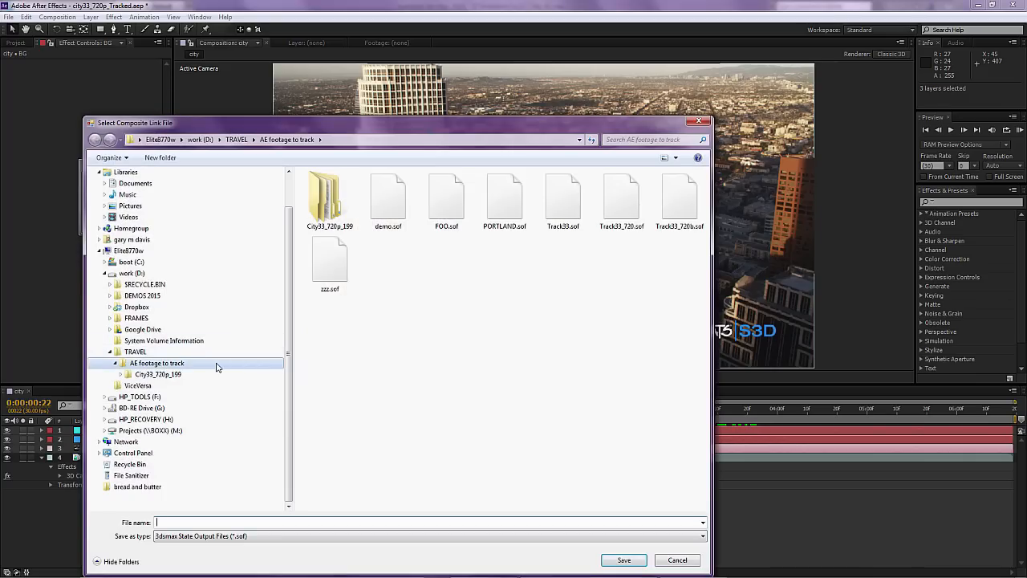
text(TRACKED)
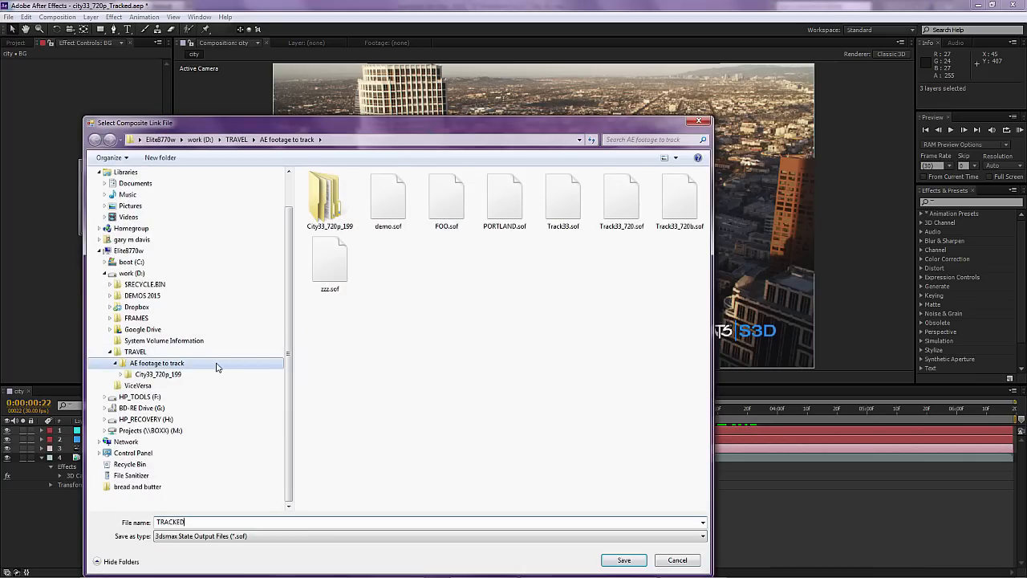
click(623, 561)
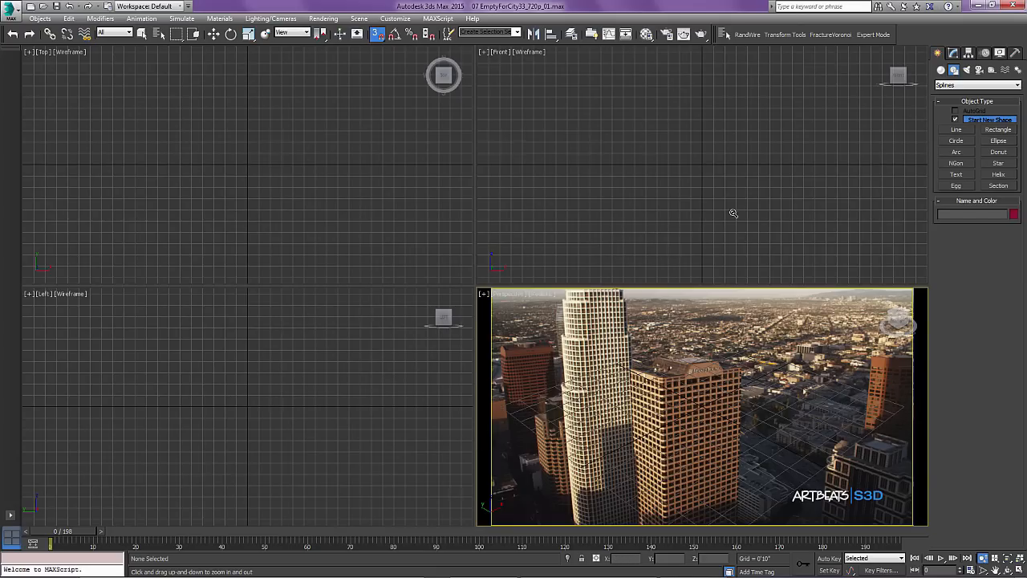
mouse_move(908, 45)
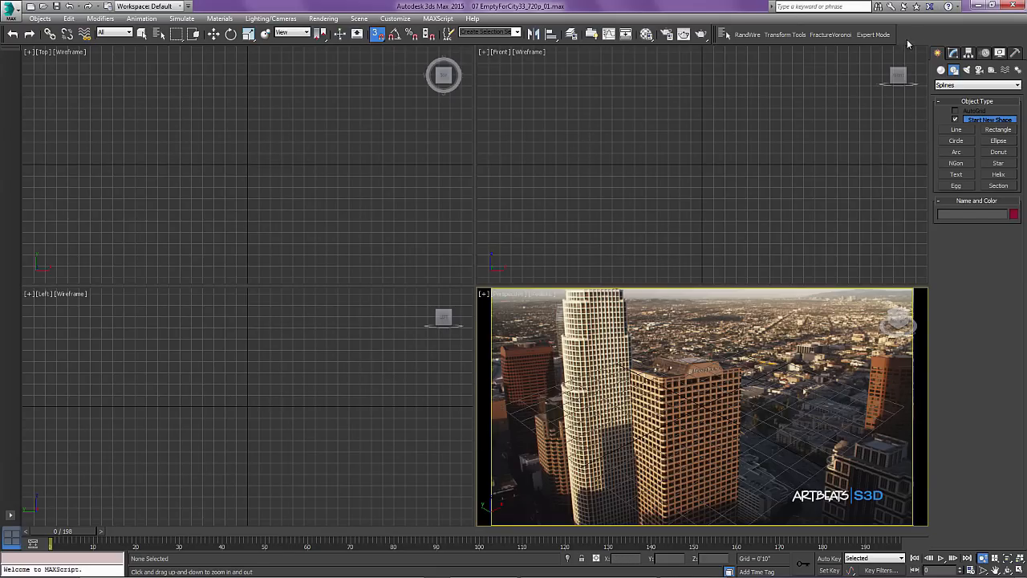
Step: Show the State Sets window and choose the Compositor Link file location to load
right_click(907, 45)
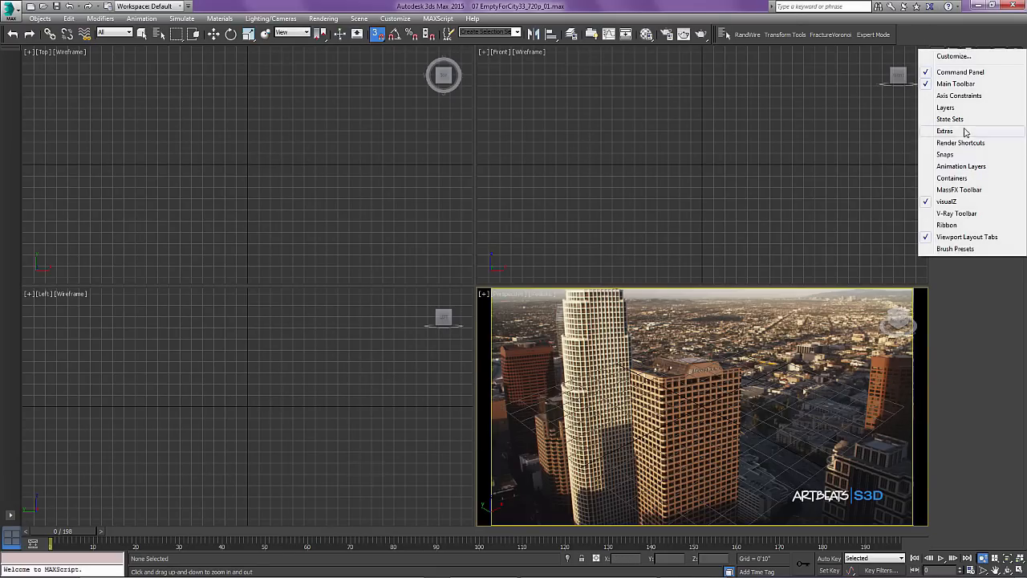
click(950, 119)
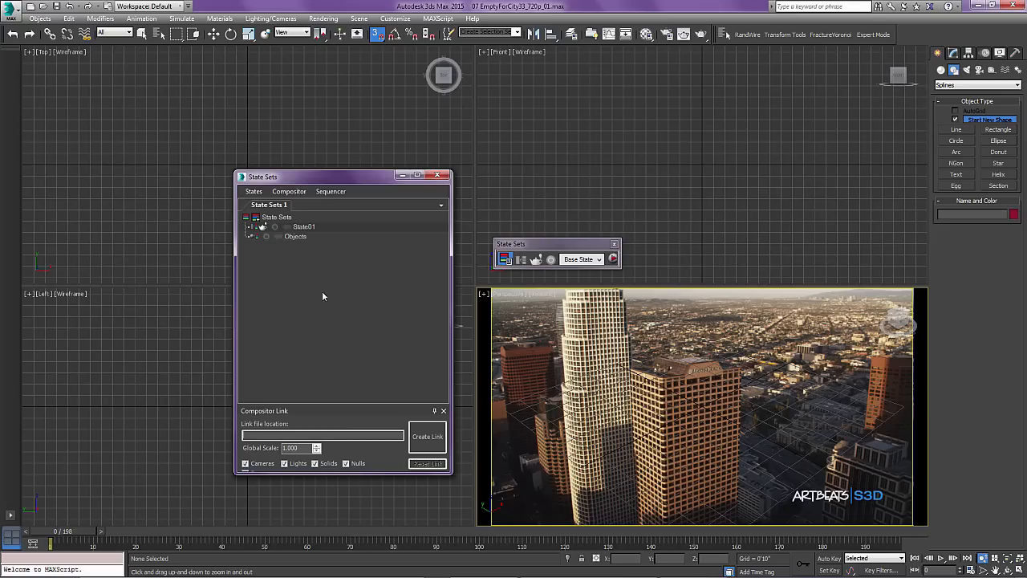
click(427, 436)
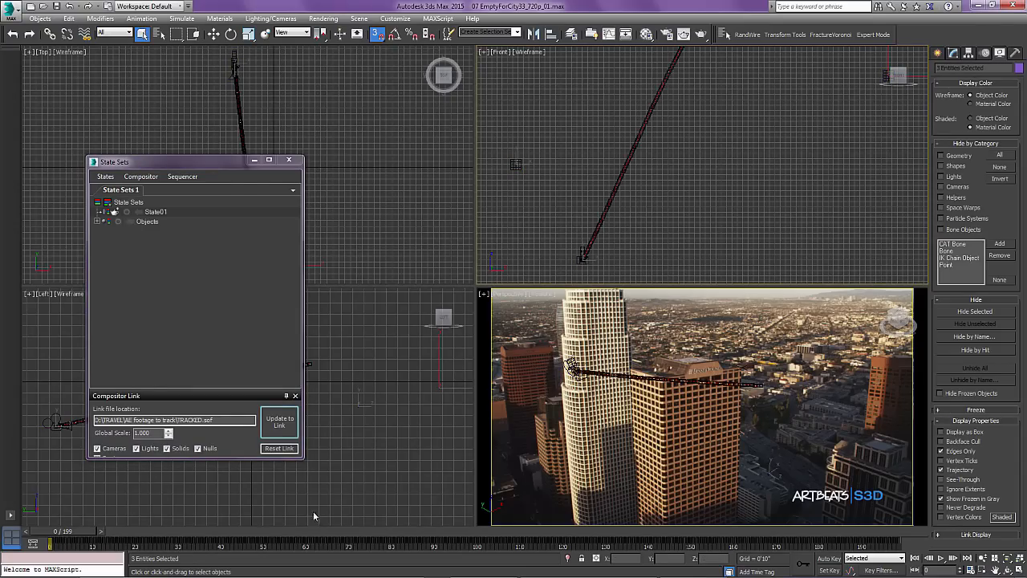
Step: Select the imported 3D Tracker Camera and scrub to about frame 67 to verify it matches the footage
drag(47, 544, 366, 544)
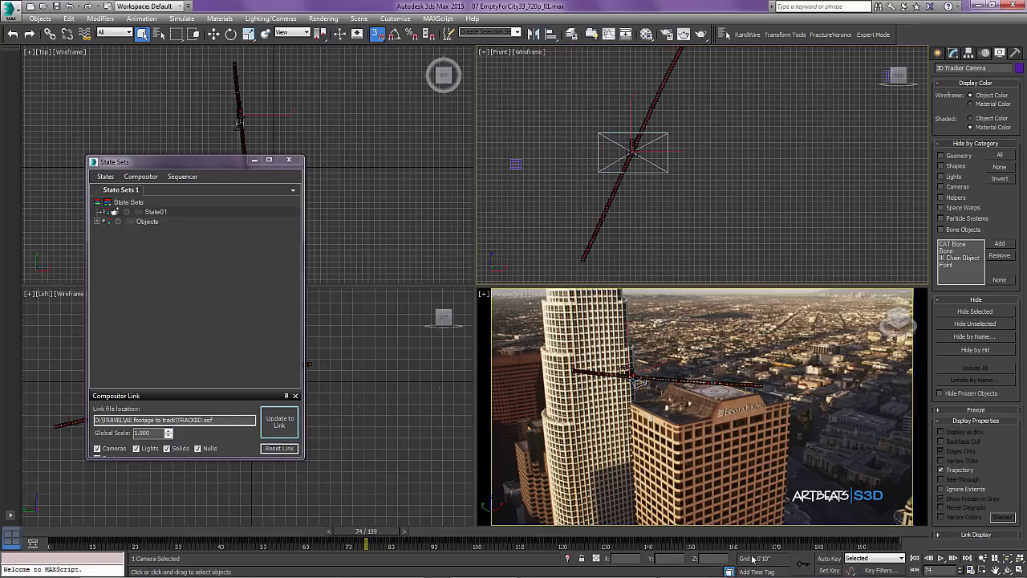
drag(366, 531, 405, 531)
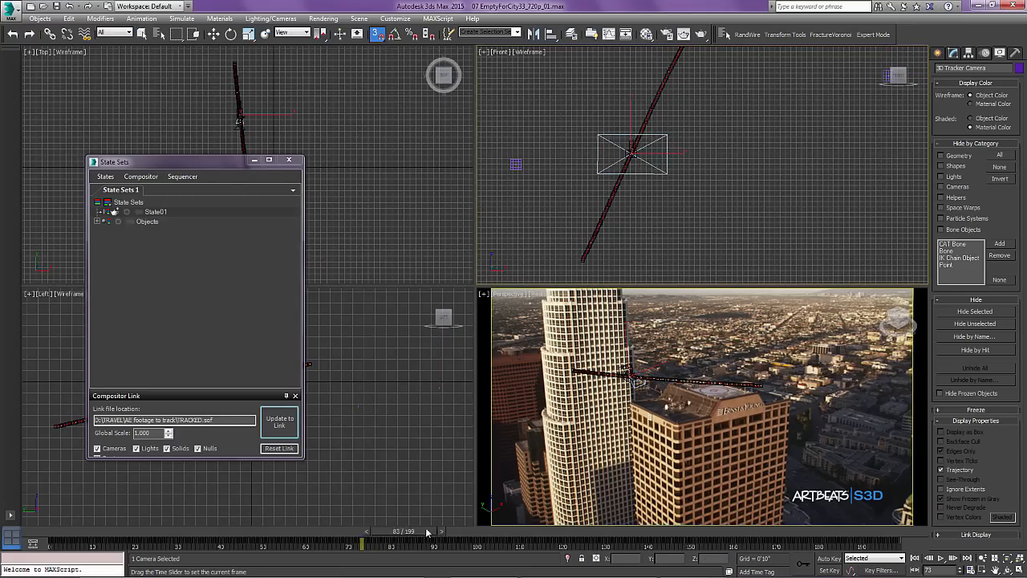
drag(394, 531, 443, 531)
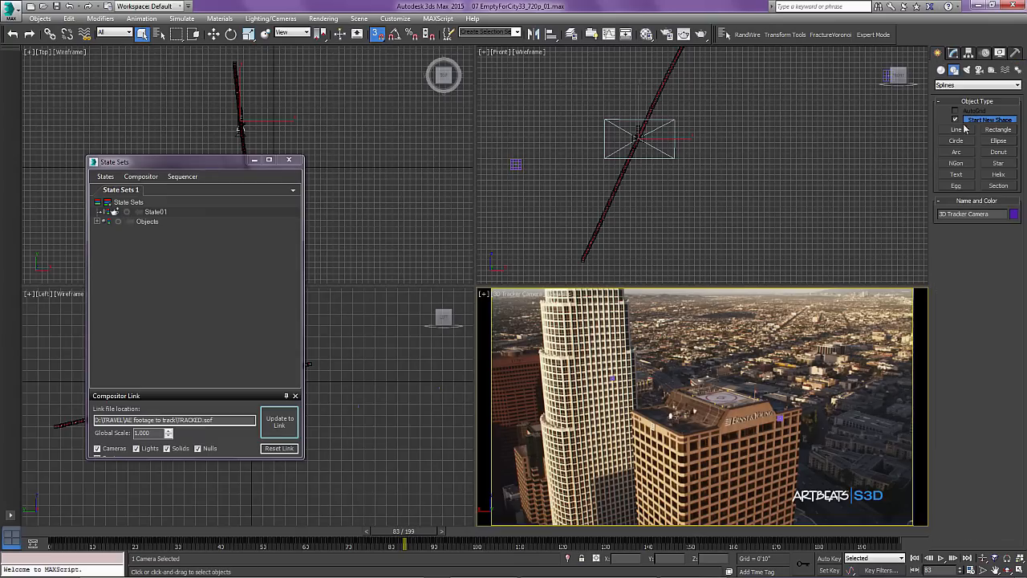
Step: Create two Standard Primitives teapots at the tracked null positions on the buildings
click(995, 85)
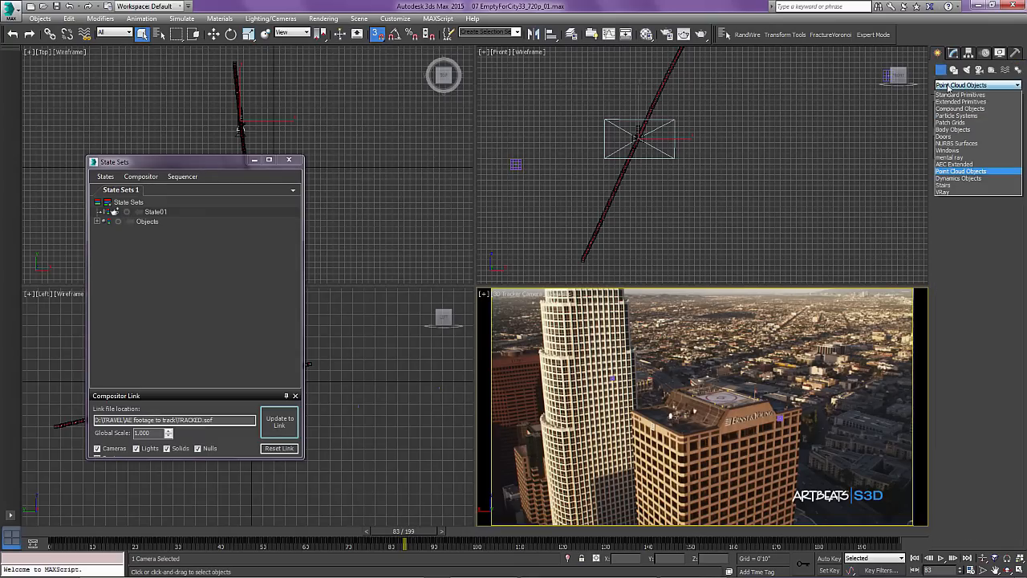
click(960, 95)
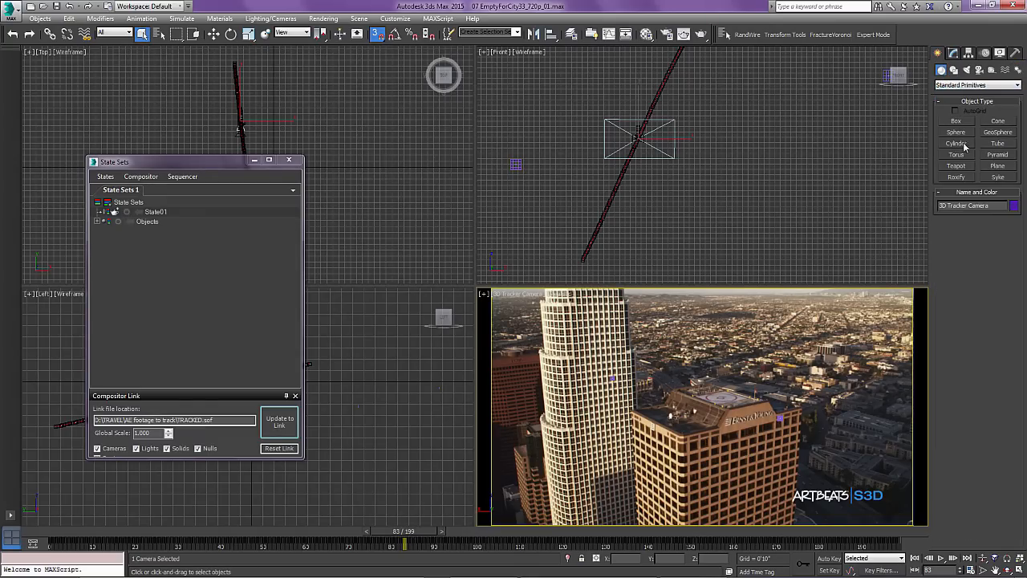
click(957, 166)
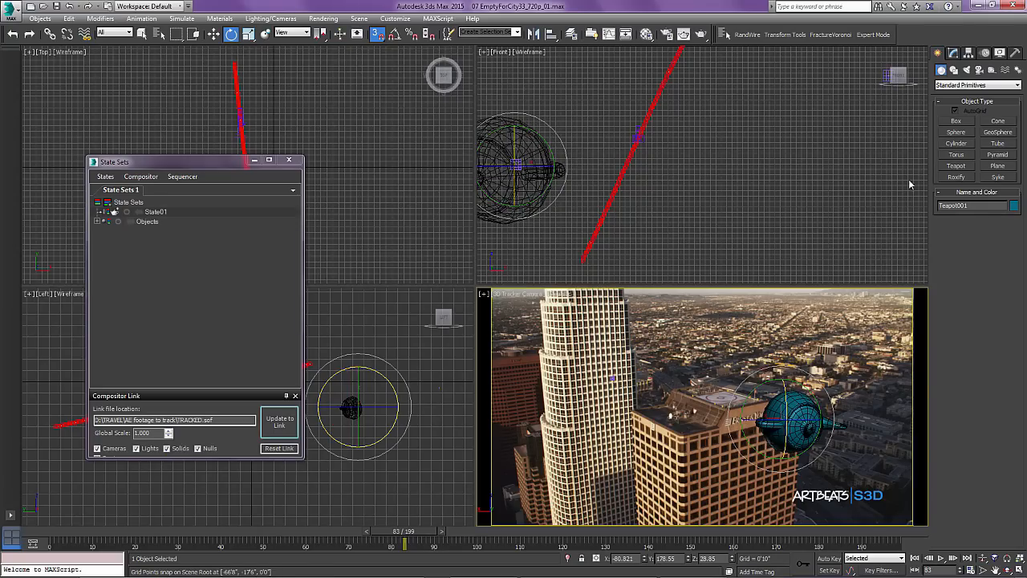
mouse_move(963, 162)
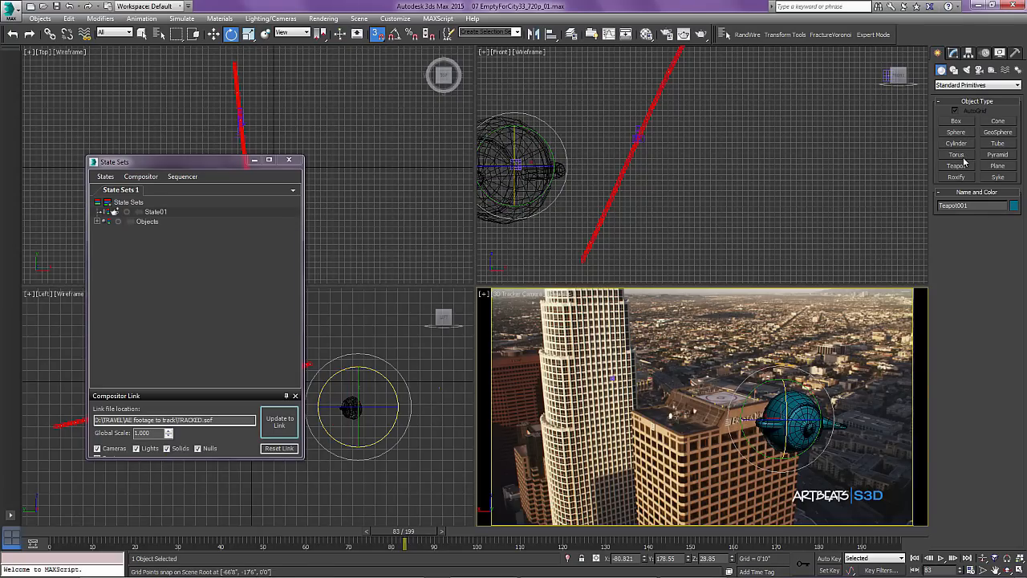
click(955, 166)
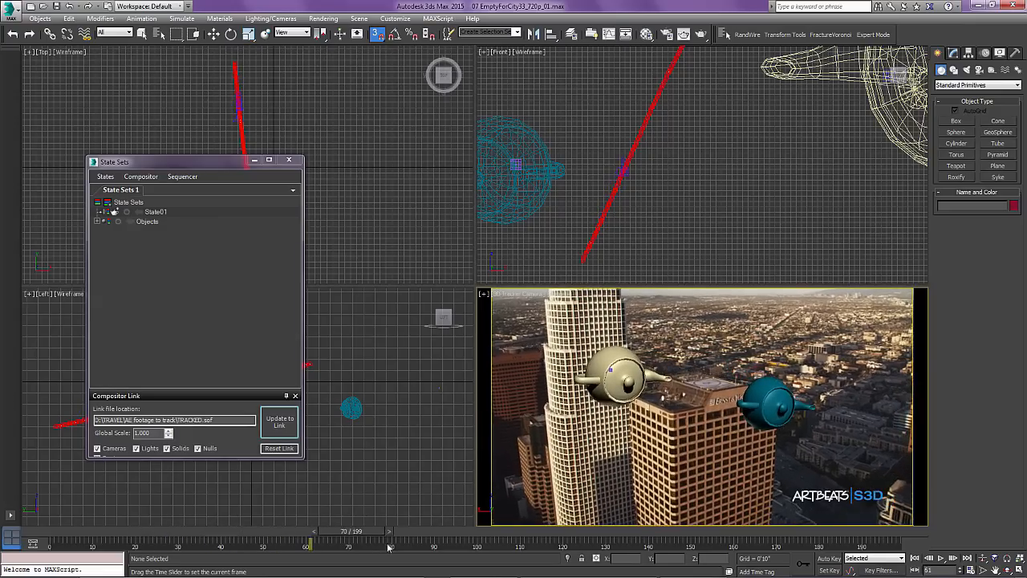
Step: Scrub the time slider to confirm the teapots stay anchored to the buildings
drag(308, 530, 556, 530)
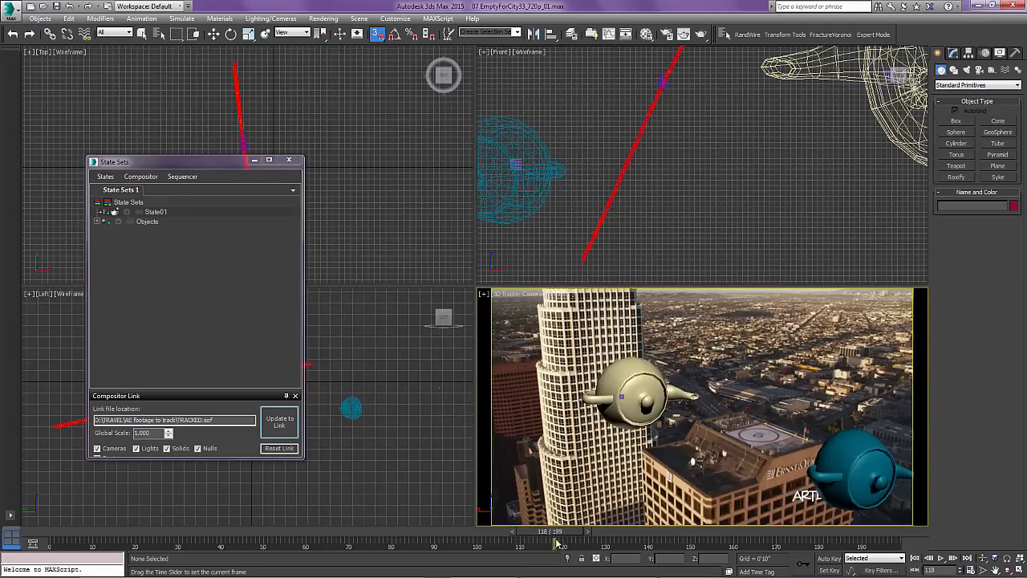